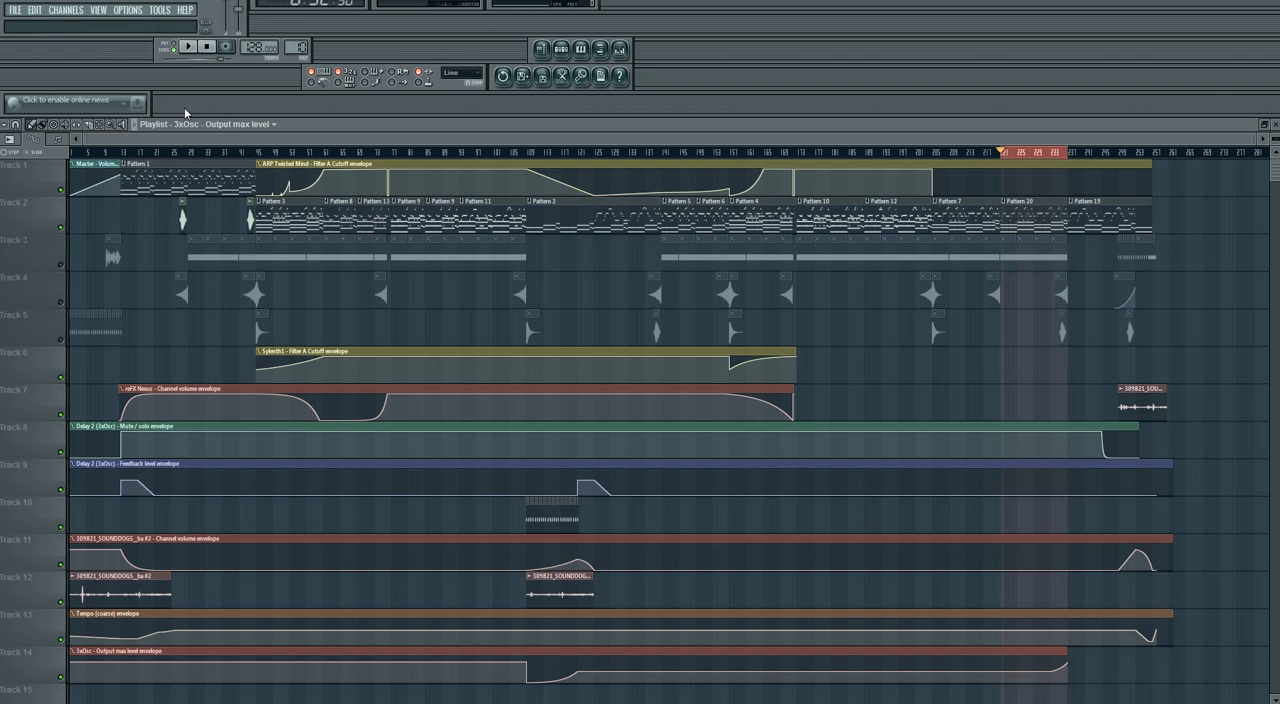
pyautogui.moveTo(190, 50)
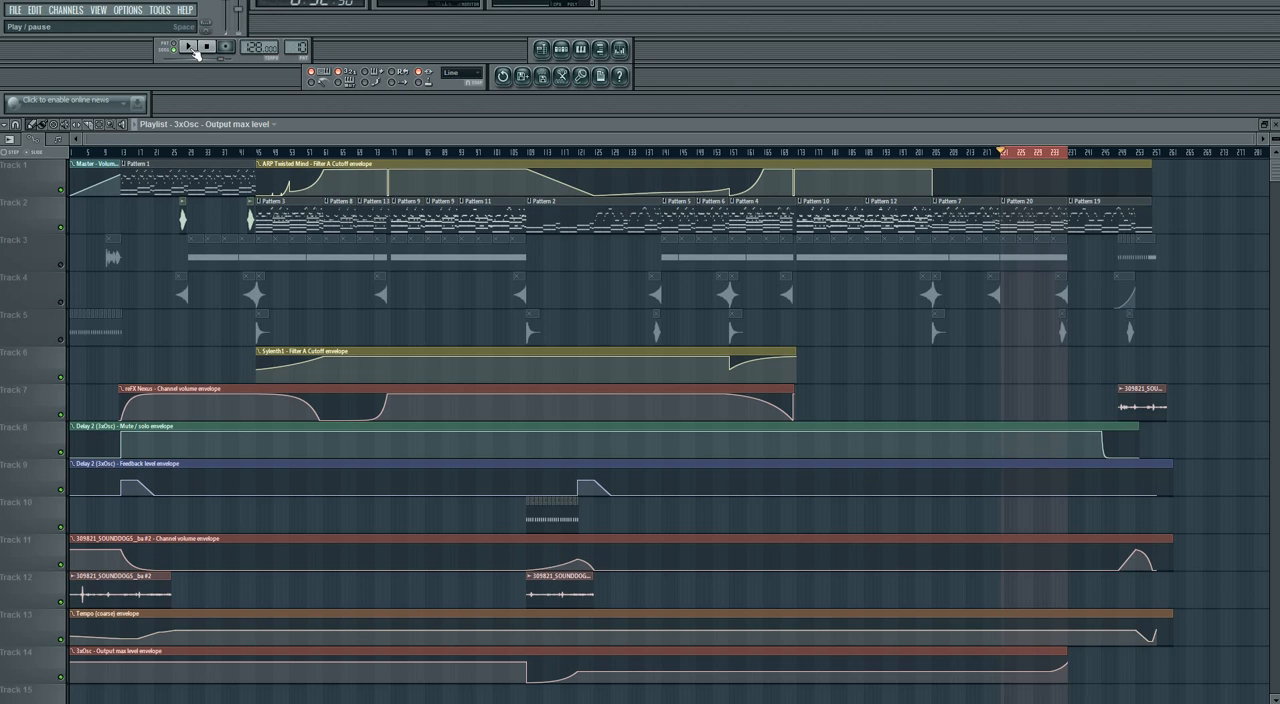
pyautogui.click(188, 48)
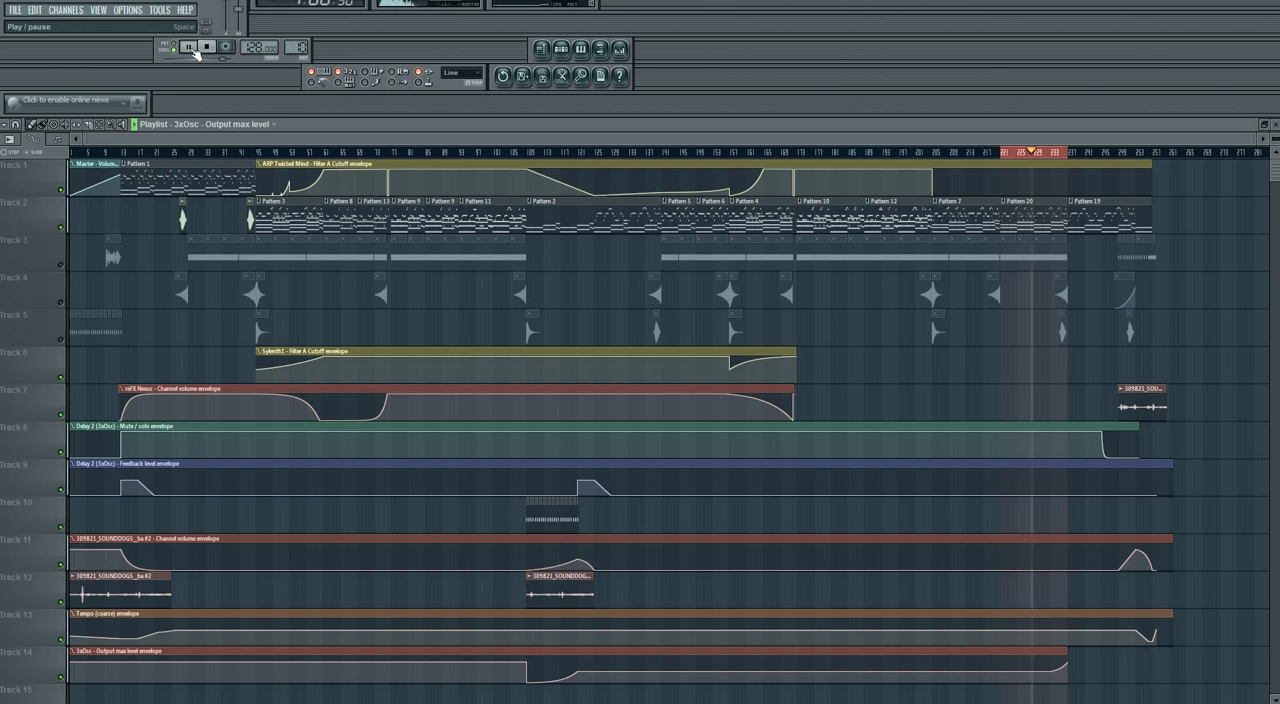
pyautogui.click(208, 48)
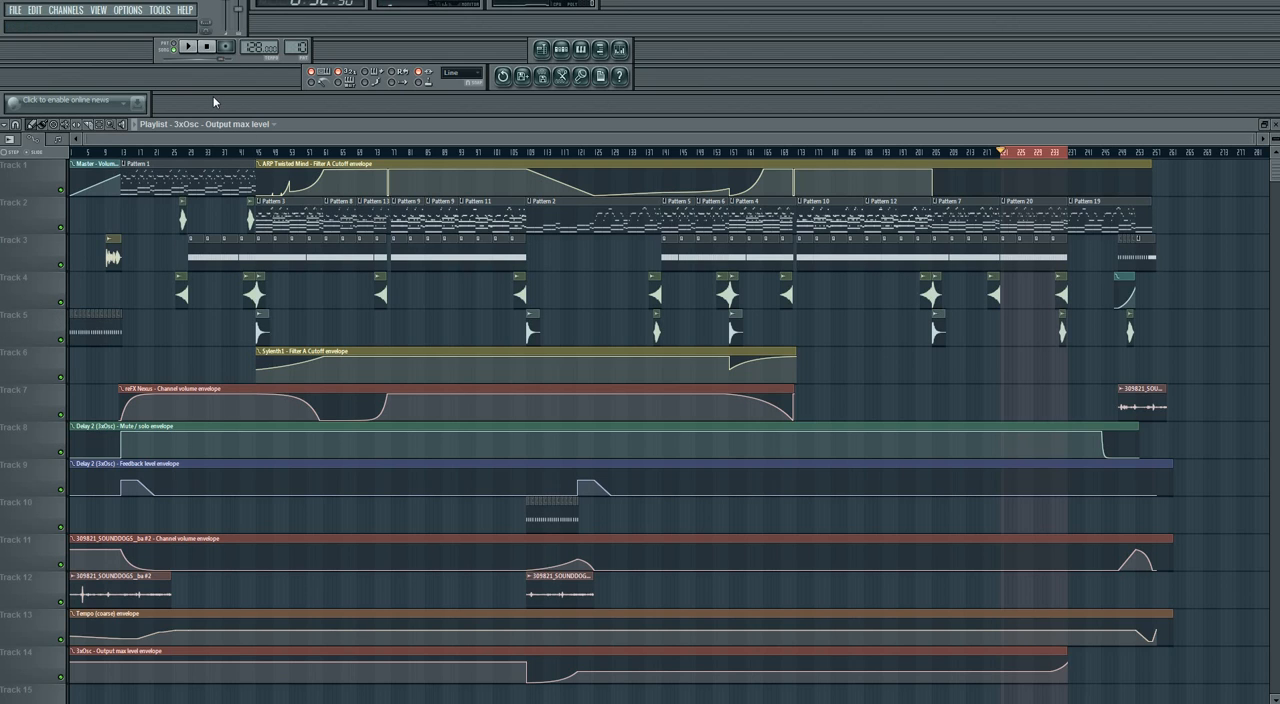
pyautogui.moveTo(190, 48)
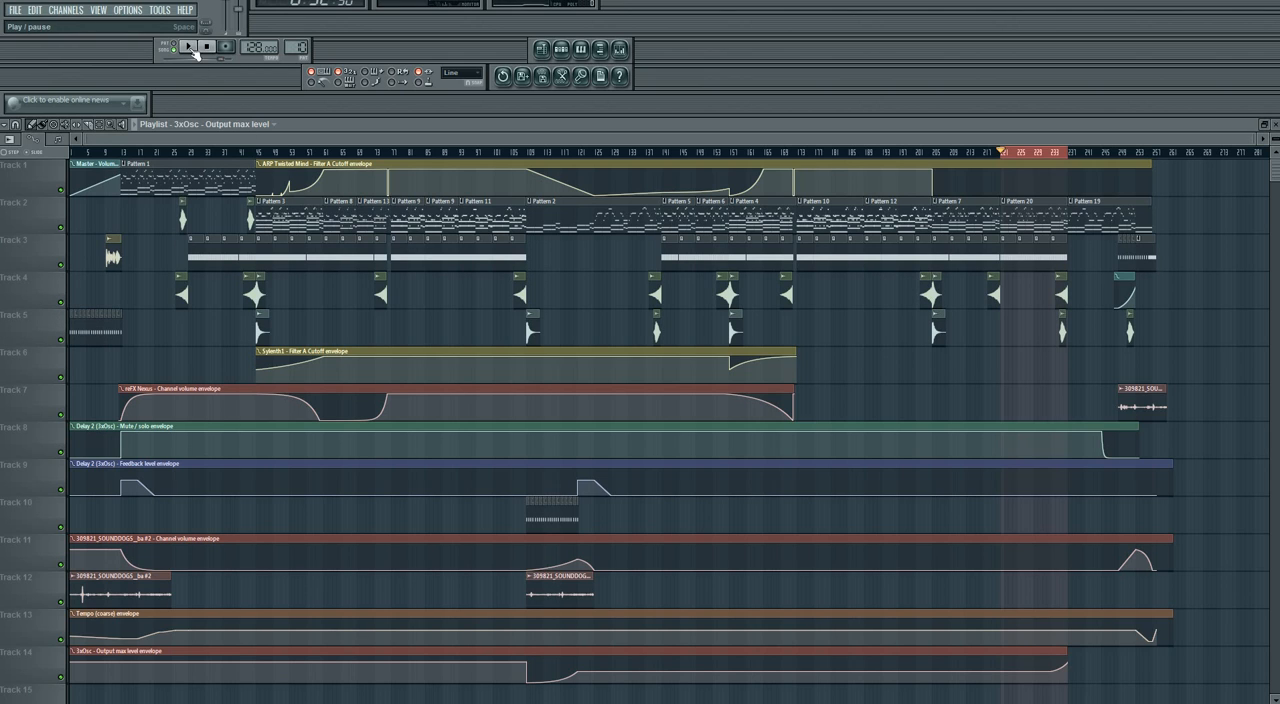
pyautogui.click(188, 48)
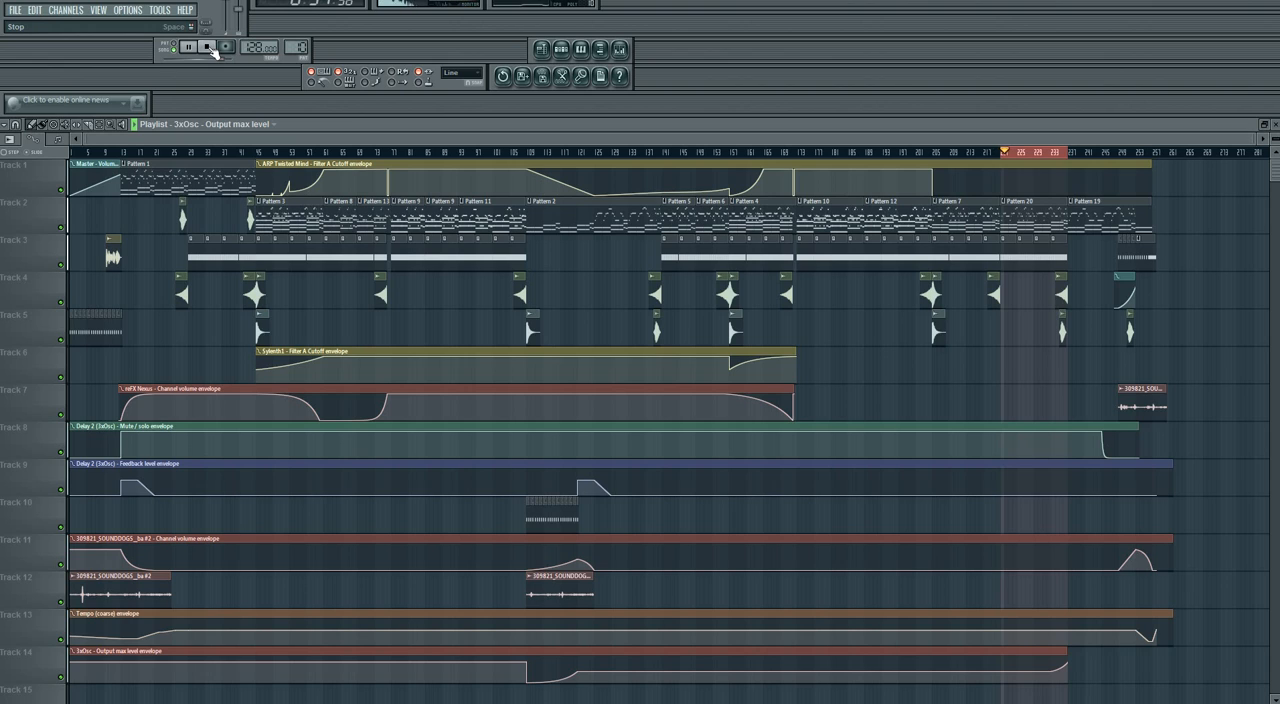
pyautogui.click(188, 46)
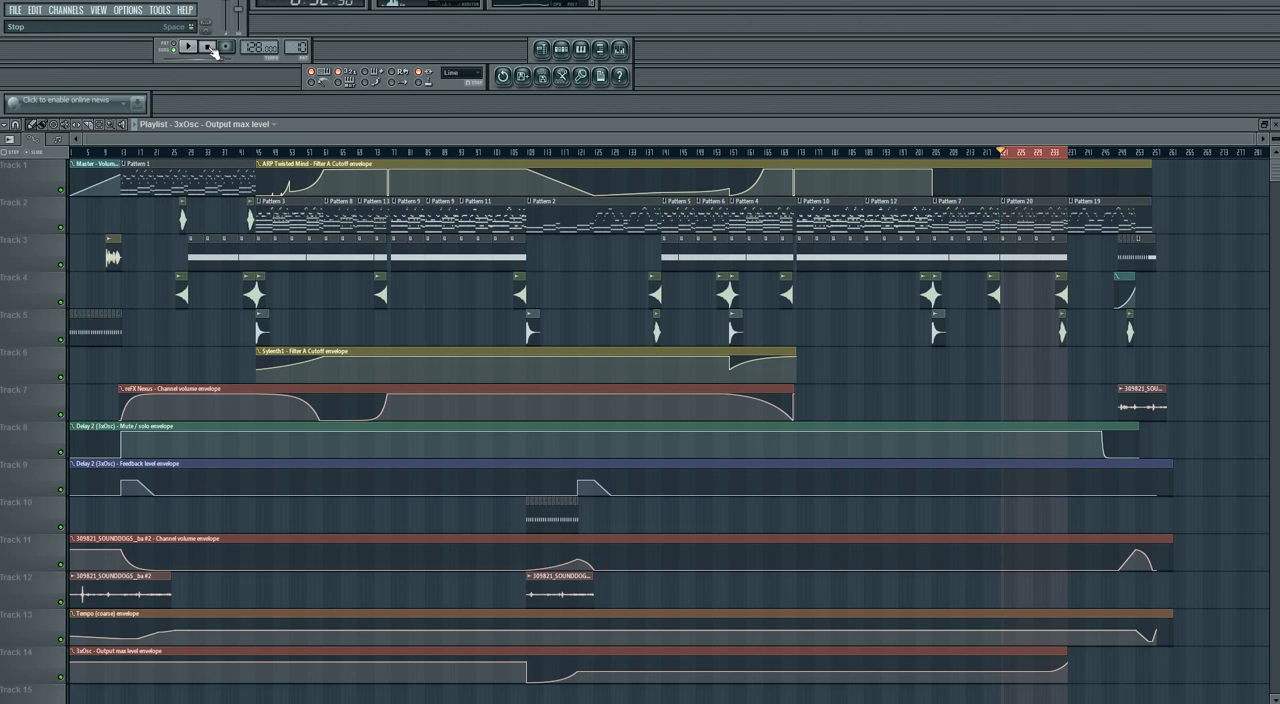